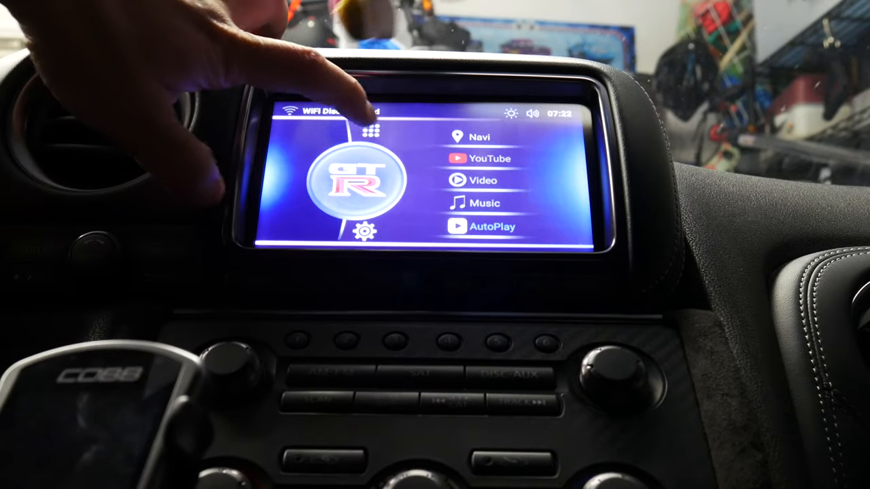
- Tap the settings gear on the home screen to show the Setting menu
click(369, 131)
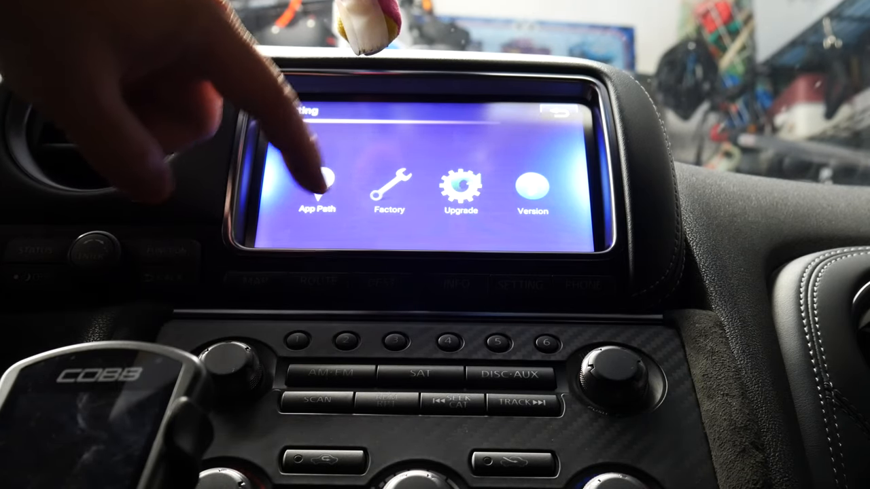
- Select the Factory wrench icon to bring up its numeric passcode keypad
click(316, 190)
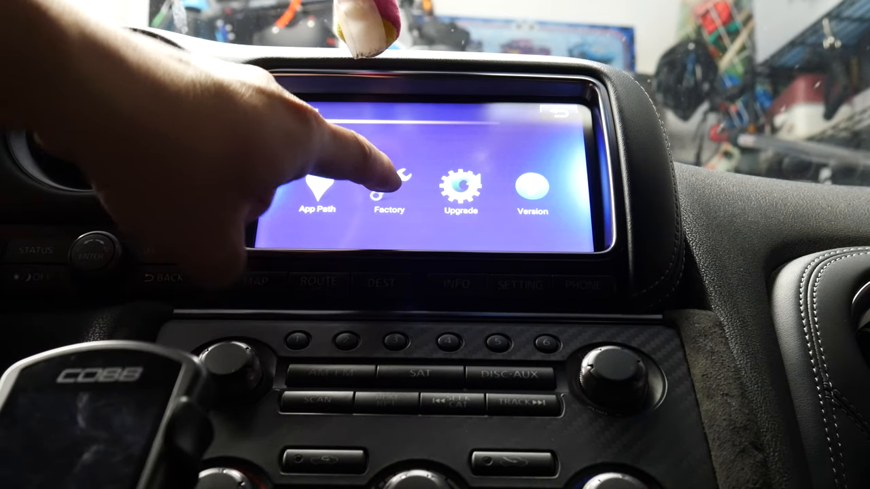
click(389, 187)
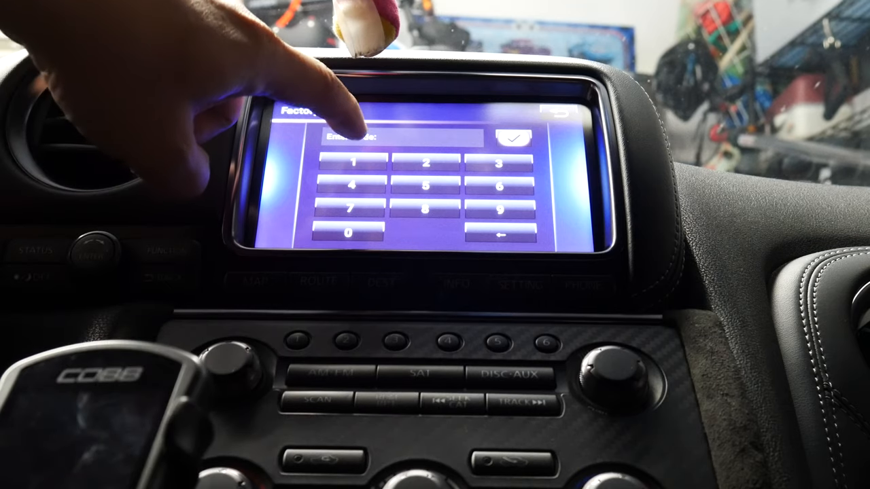